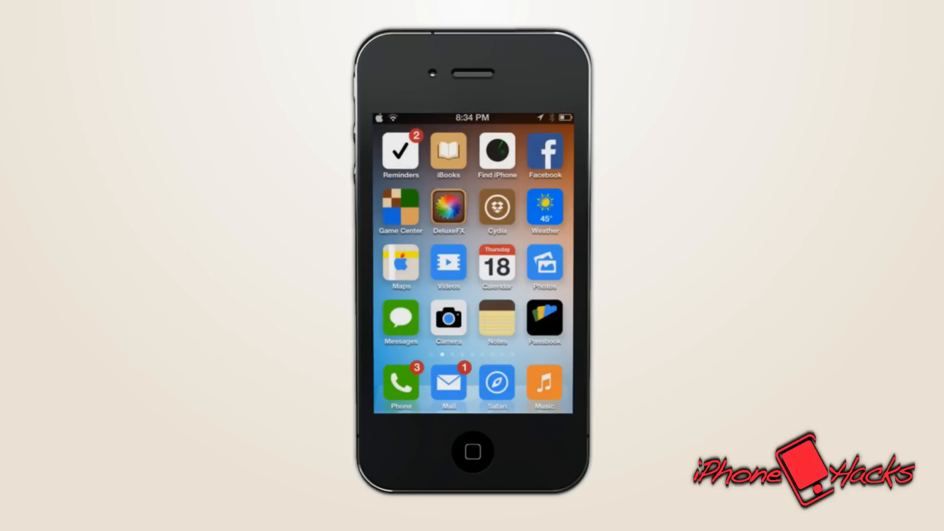
# Swipe through every home screen page until the one holding the Jailbreak folder is reached
pyautogui.hscroll(-3)
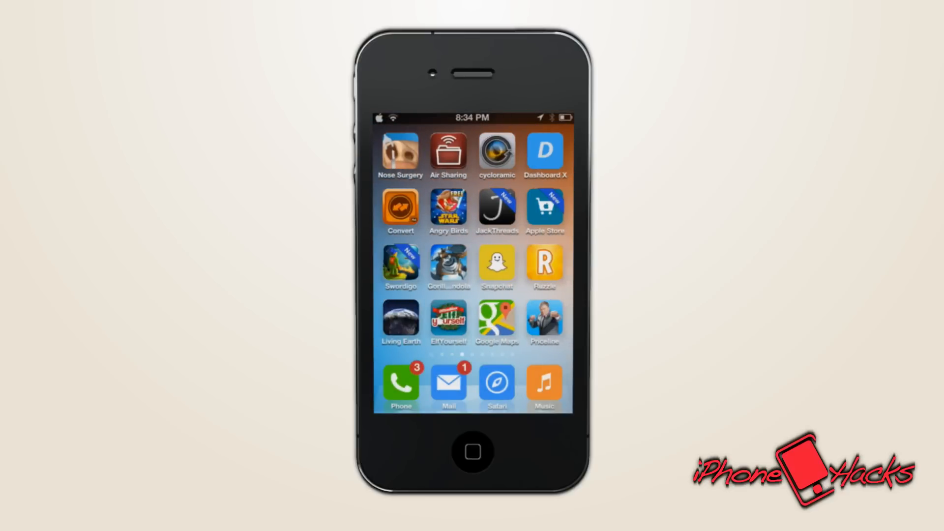
pyautogui.hscroll(-3)
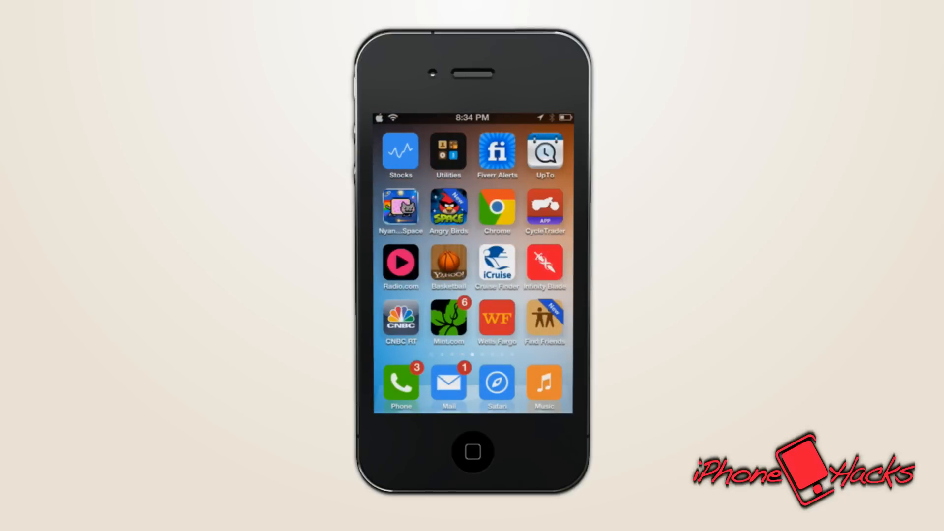
pyautogui.hscroll(-3)
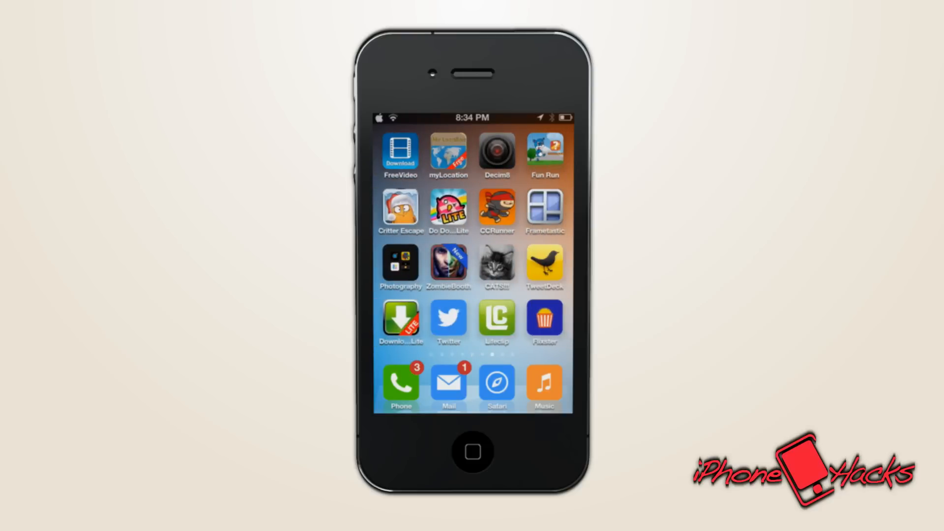
pyautogui.hscroll(-3)
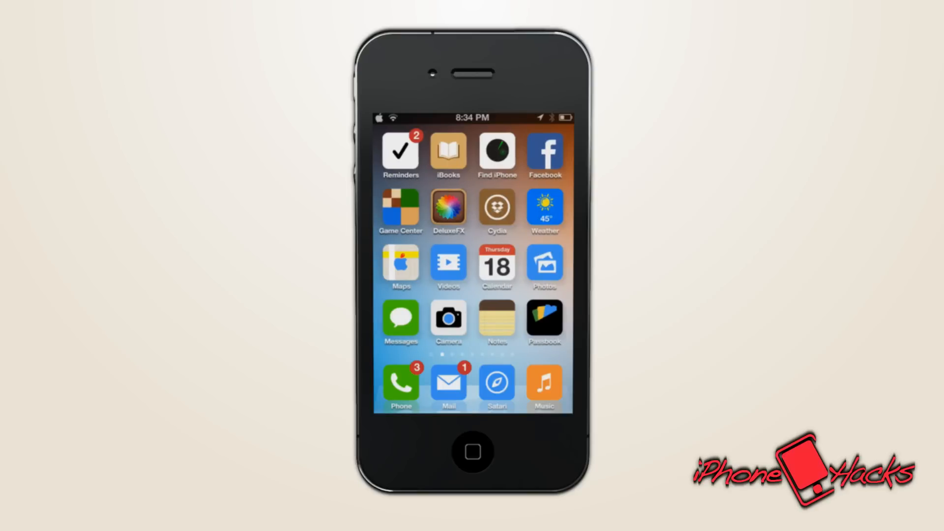
pyautogui.hscroll(-3)
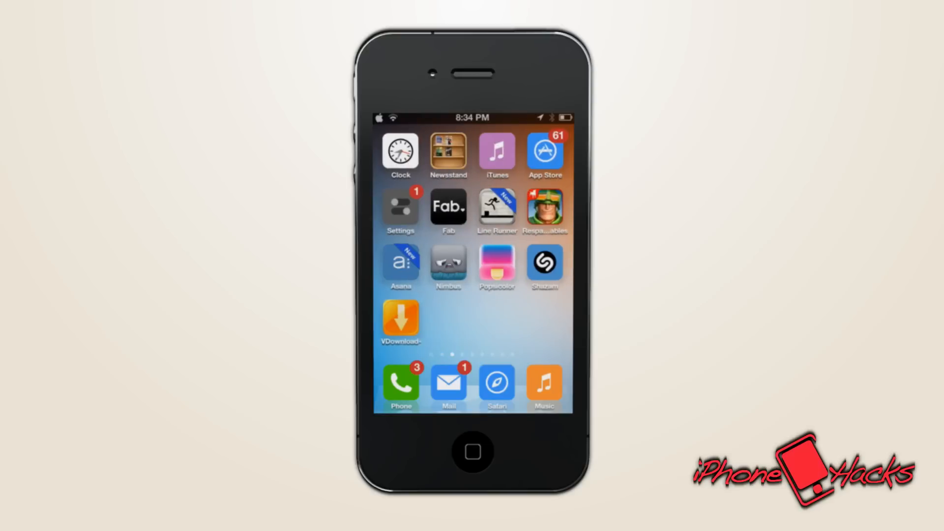
pyautogui.hscroll(-3)
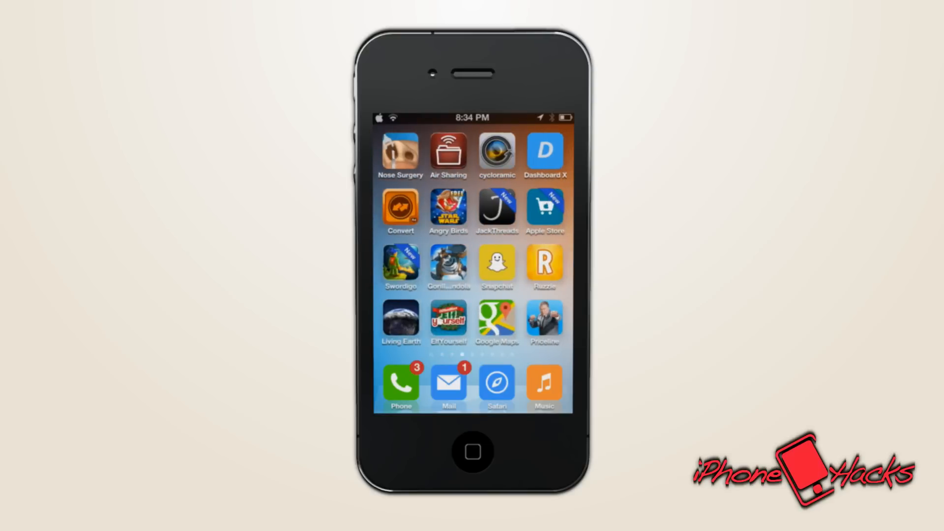
pyautogui.hscroll(-3)
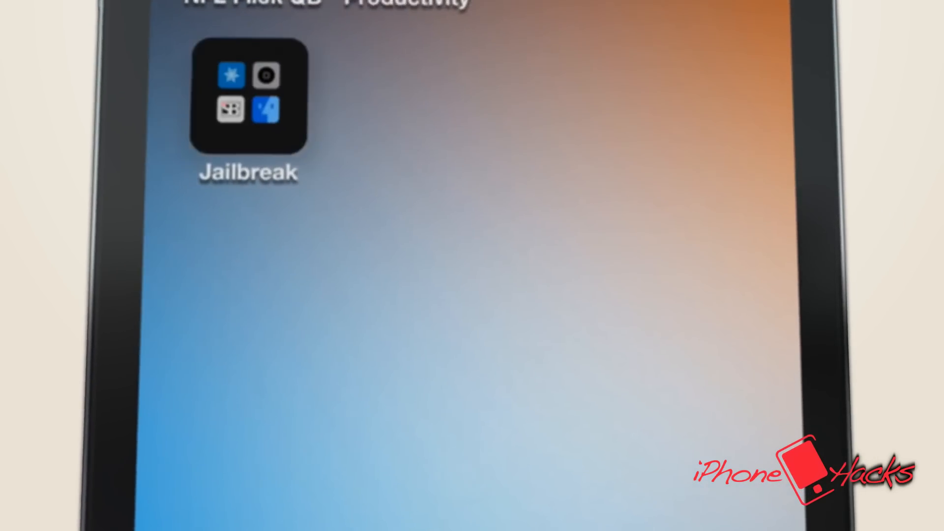
# Launch WinterBoard from inside the Jailbreak folder to reach its theme settings
pyautogui.click(247, 90)
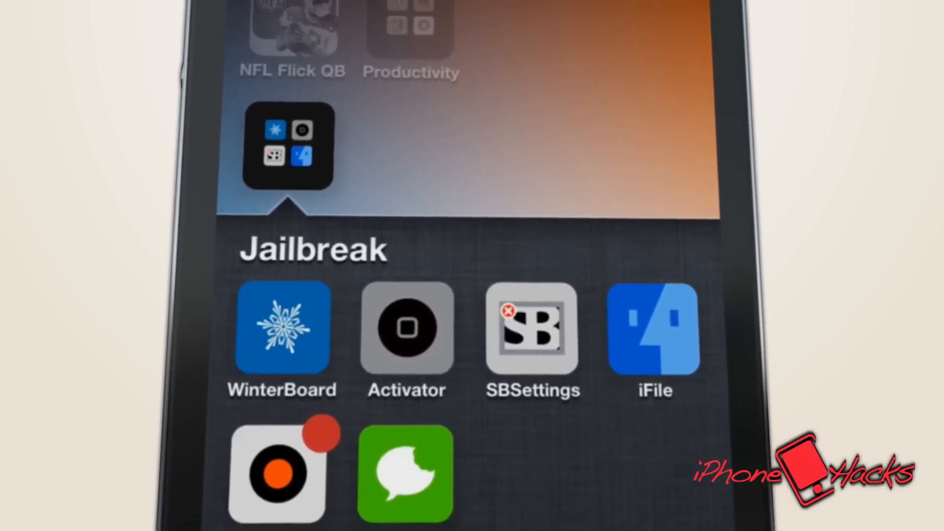
pyautogui.click(283, 332)
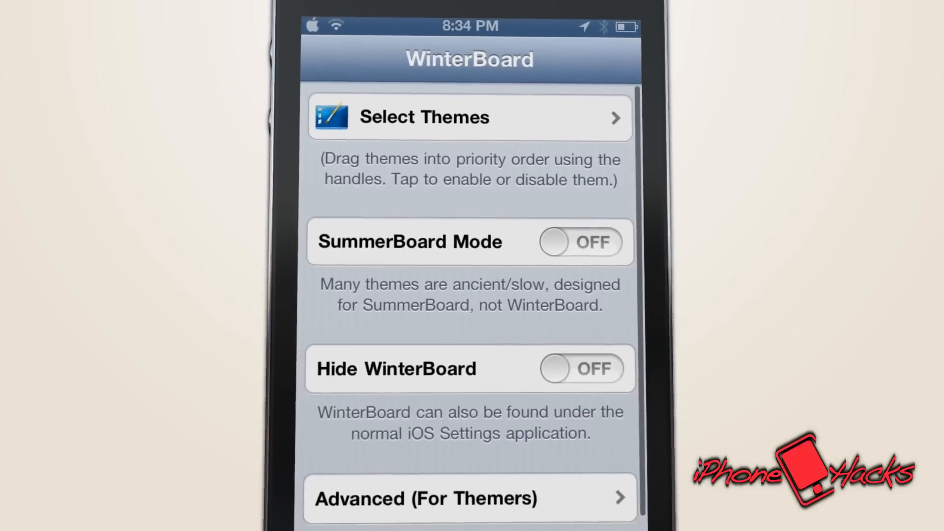
# Enable the desired flat themes in WinterBoard's Select Themes list and respring to the home screen
pyautogui.click(440, 117)
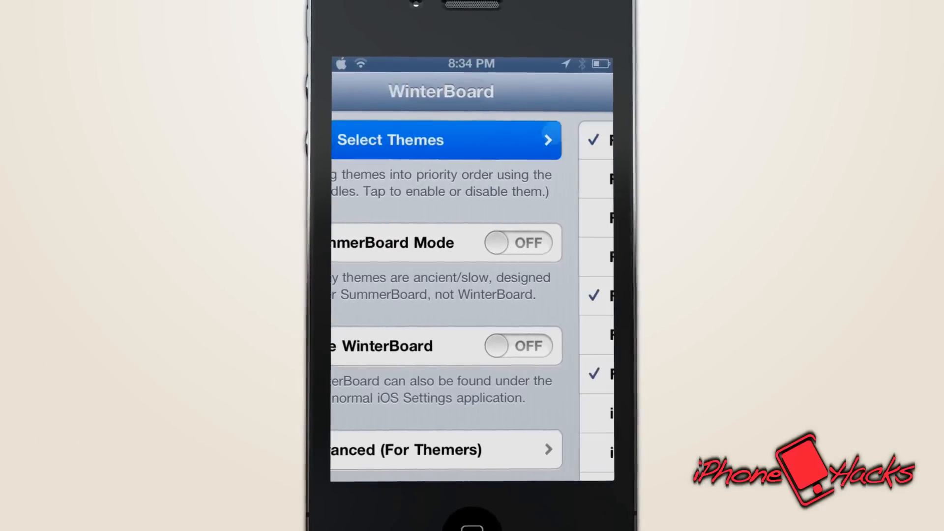
pyautogui.click(440, 139)
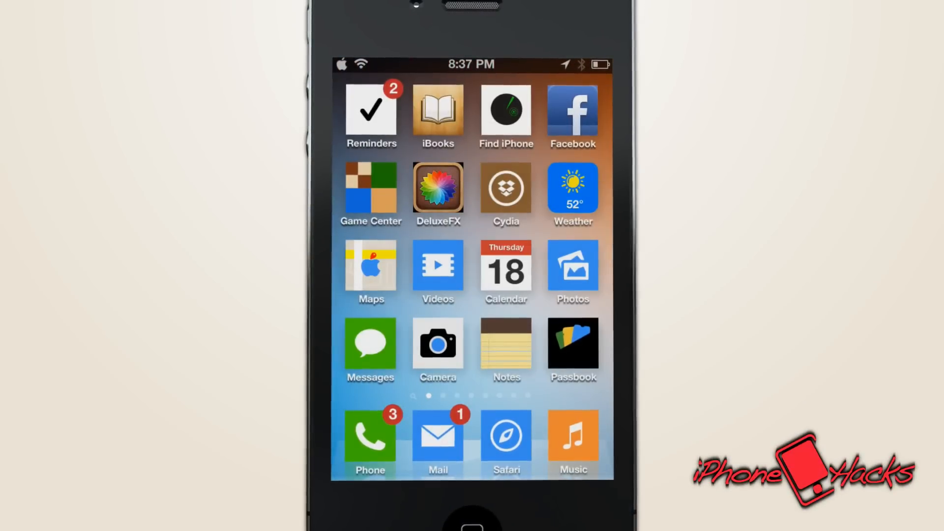
# Swipe through the squared-icon home screens and the Jailbreak folder, then return to page one
pyautogui.hscroll(-3)
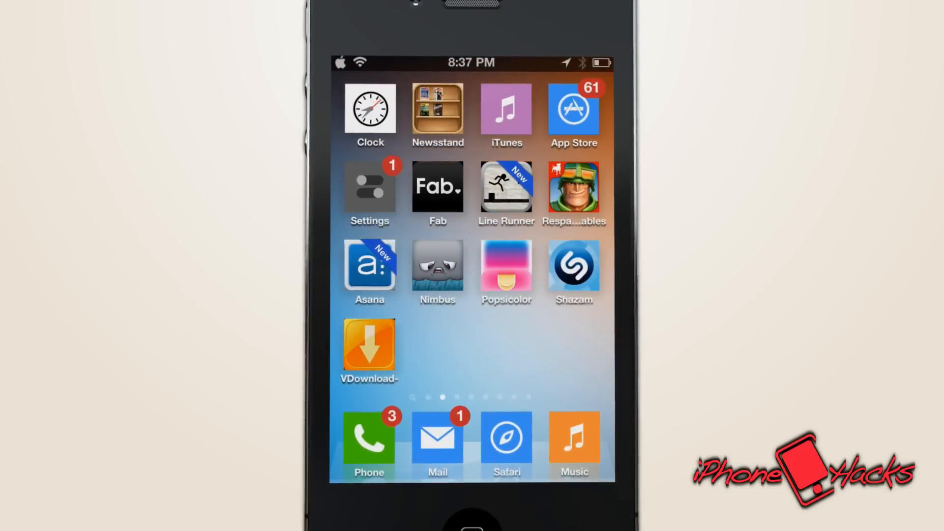
pyautogui.hscroll(-3)
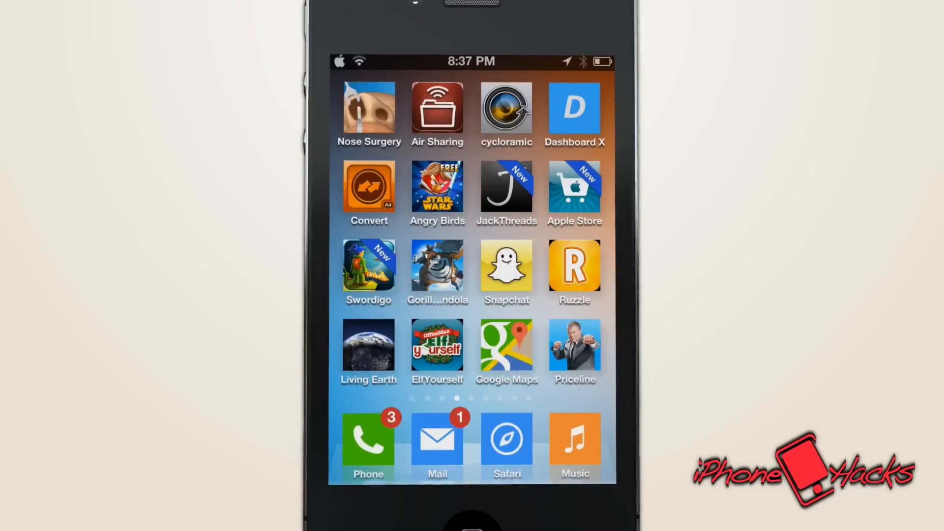
pyautogui.hscroll(-3)
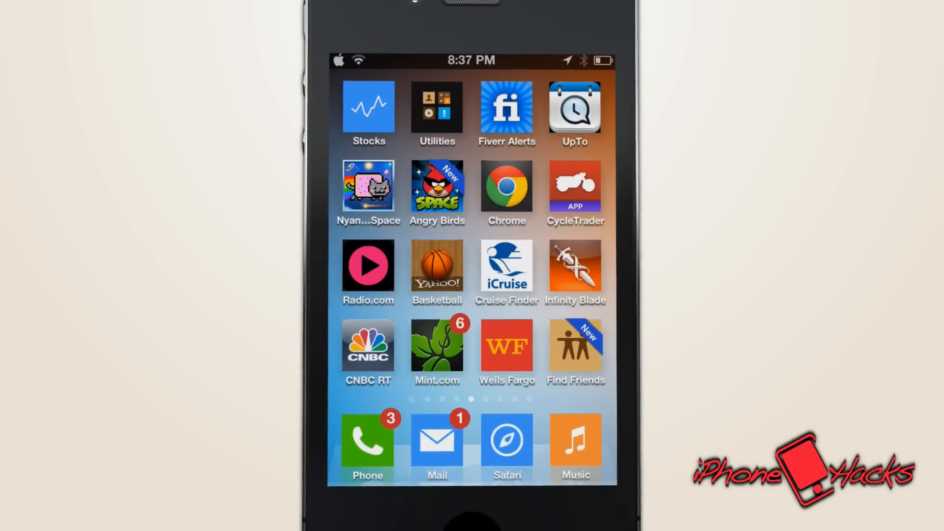
pyautogui.hscroll(-3)
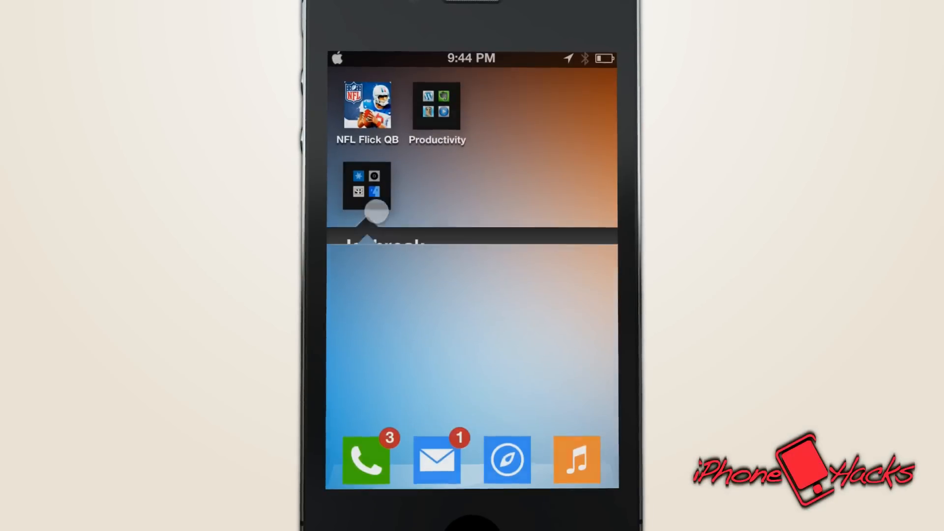
pyautogui.click(367, 187)
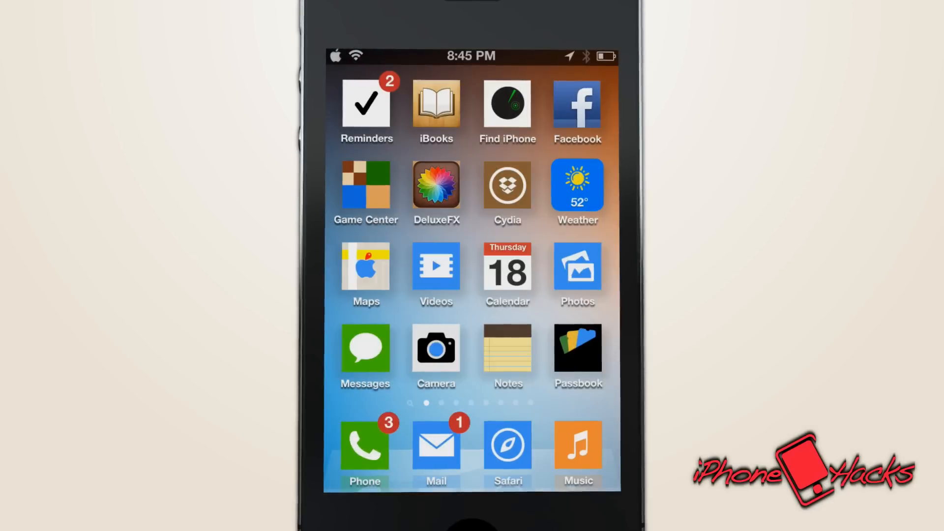
# Show the restyled Weather app and the full-screen colour-grid app, returning Home afterwards
pyautogui.click(577, 185)
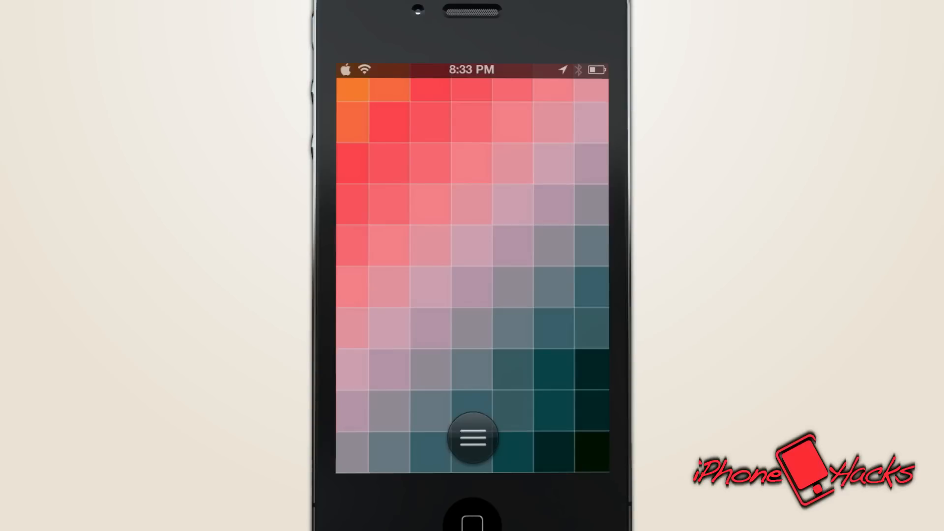
pyautogui.click(472, 439)
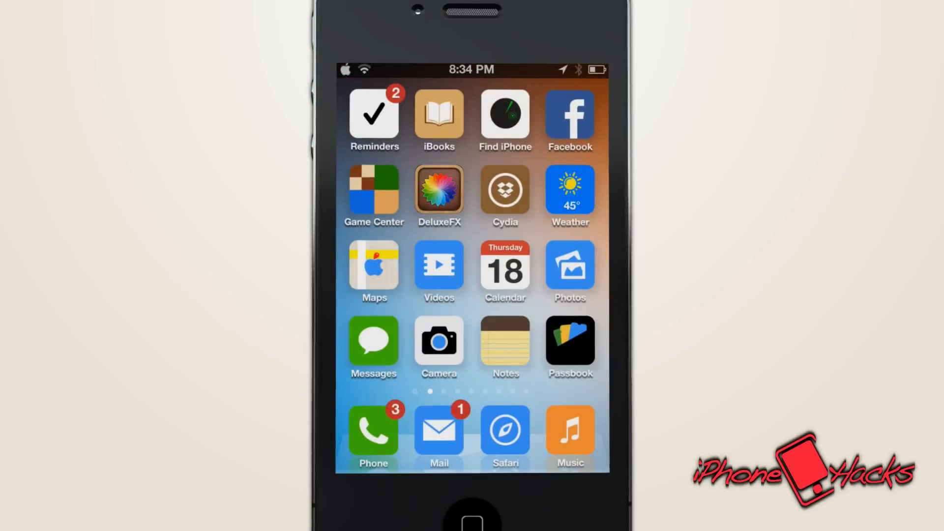
# Swipe to the later page showing the FreeVideo, Twitter and TweetDeck flat icons
pyautogui.hscroll(-3)
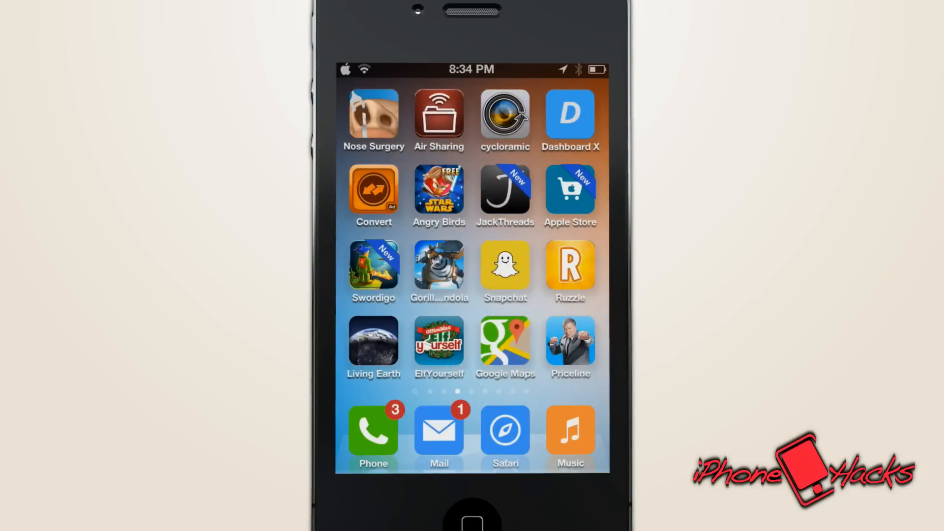
pyautogui.hscroll(-3)
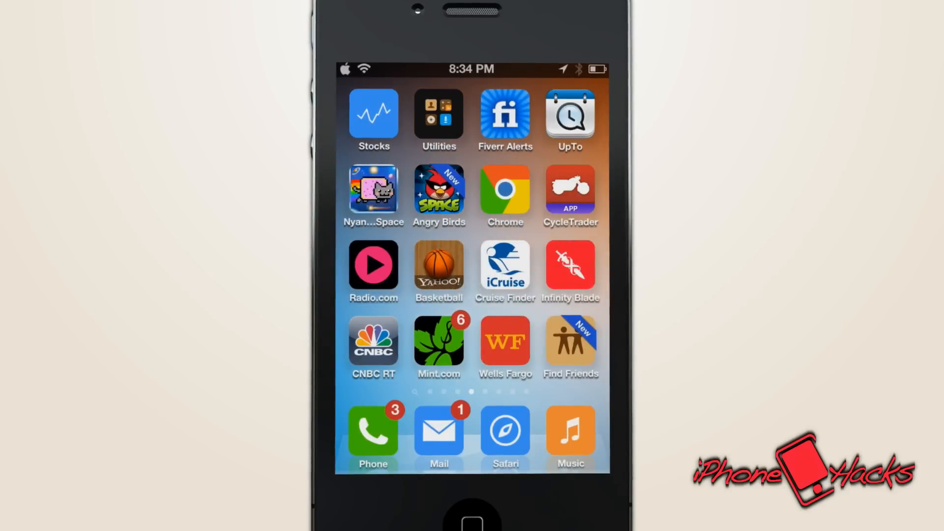
pyautogui.hscroll(-3)
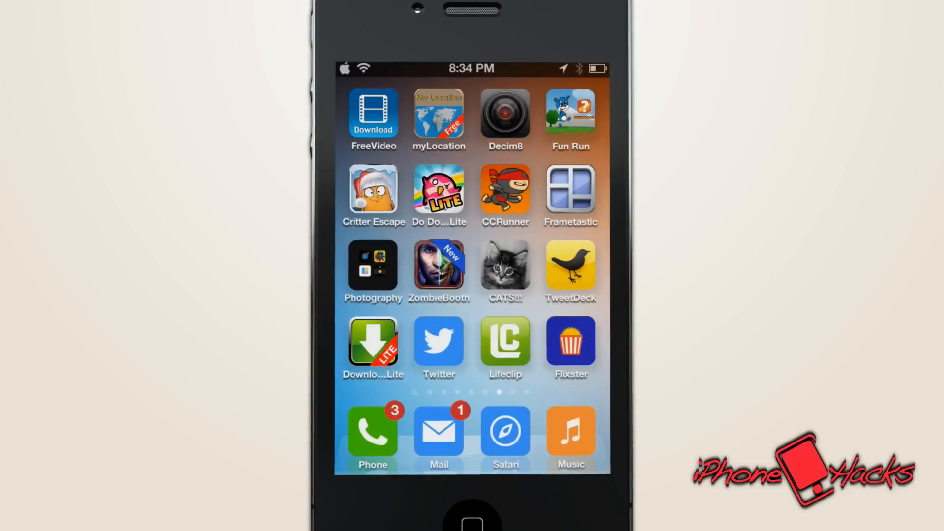